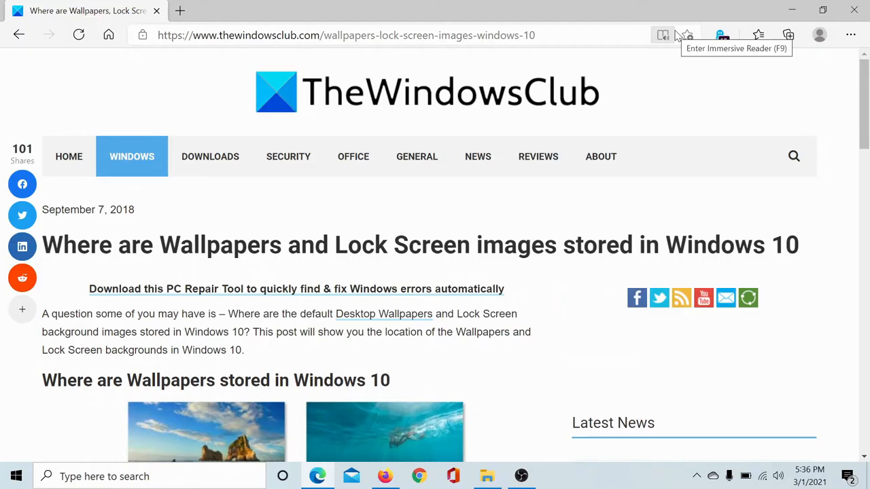
mouse_move(364, 169)
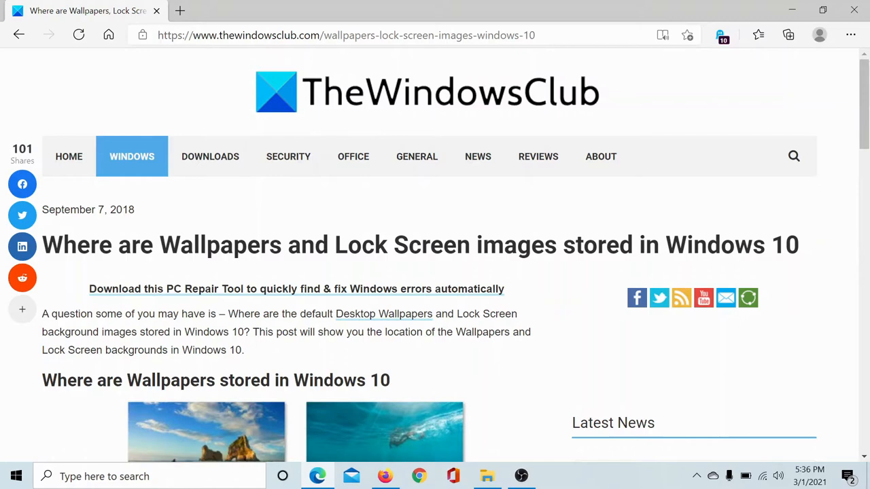
Scroll to the paragraph listing C:\Windows\Web with its Wallpaper, 4K and Screen folders
scroll("down", 3)
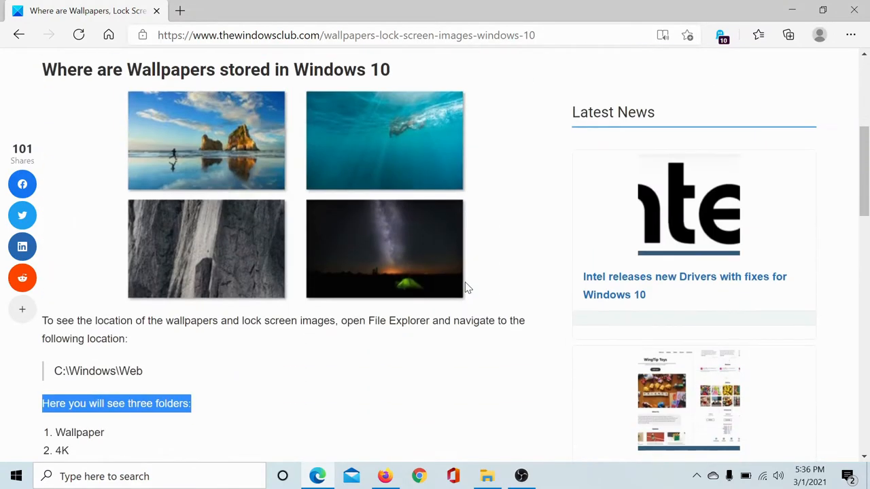
scroll("down", 3)
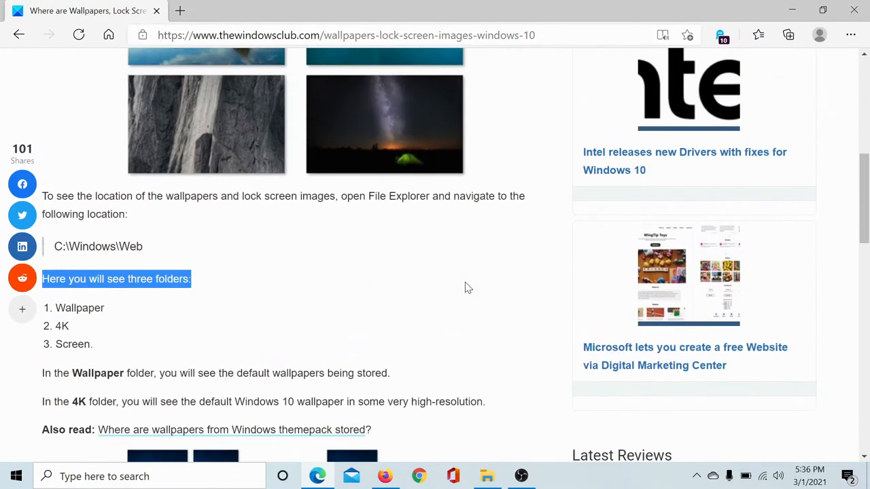
scroll("up", 3)
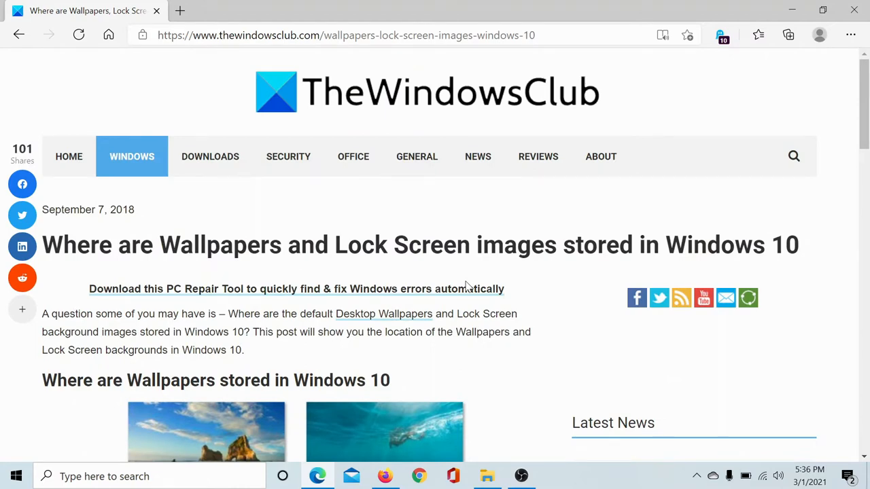
scroll("down", 3)
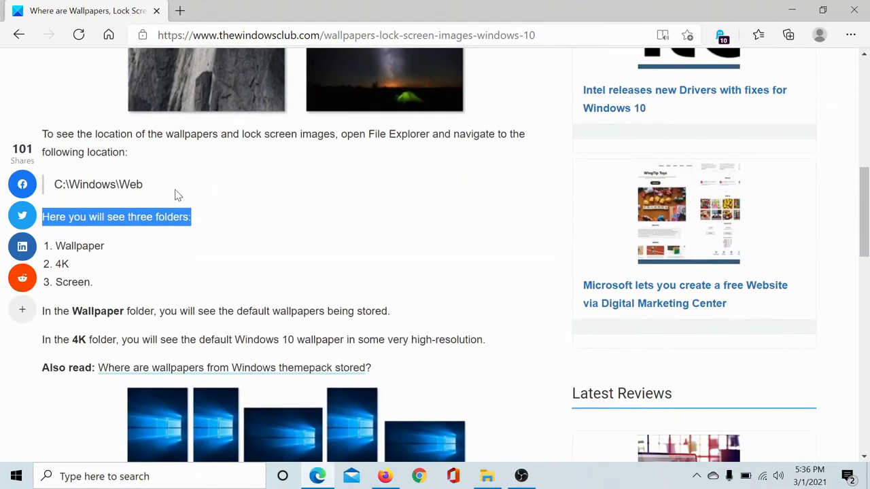
Select the C:\Windows\Web path in the article to copy it
double_click(98, 184)
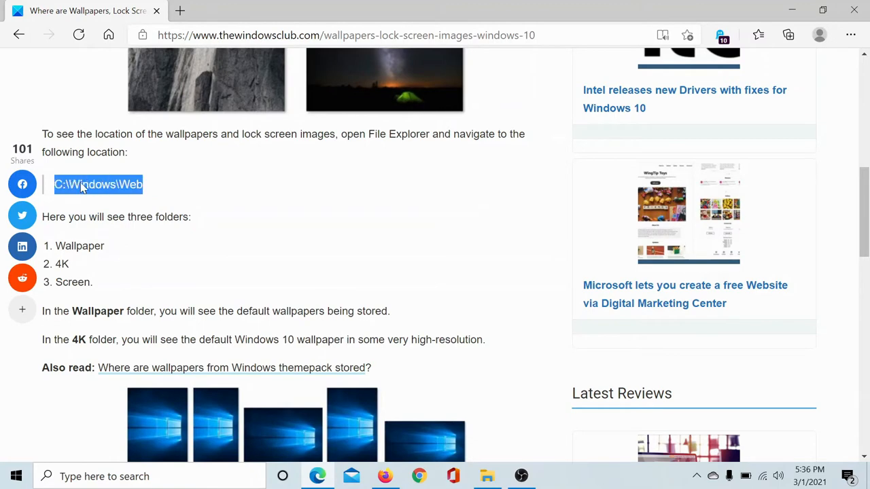
mouse_move(285, 202)
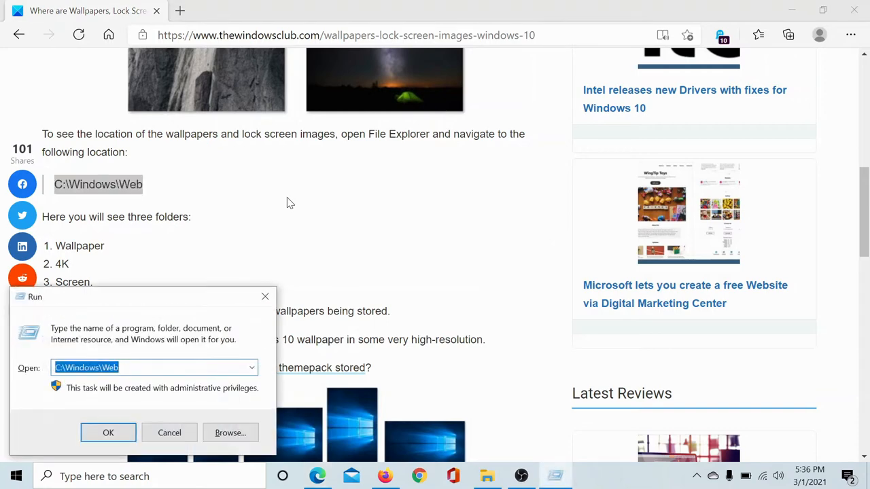
Paste C:\Windows\Web into the Run dialog and confirm to open the folder
left_click(153, 368)
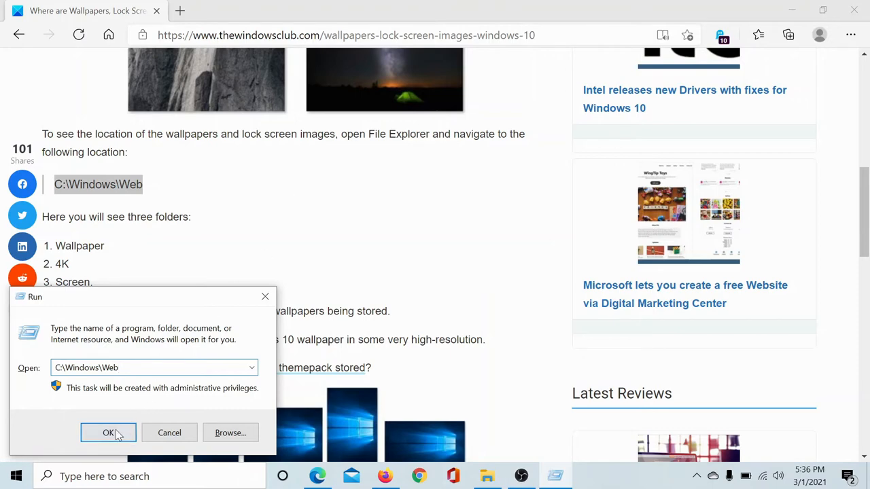
left_click(108, 433)
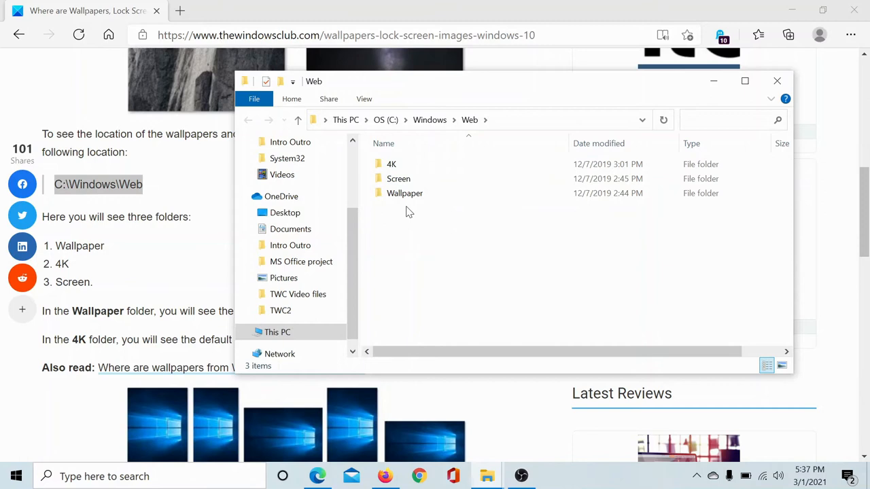
Open Wallpaper then Flowers, close Explorer, and scroll the Edge article back up
left_click(398, 179)
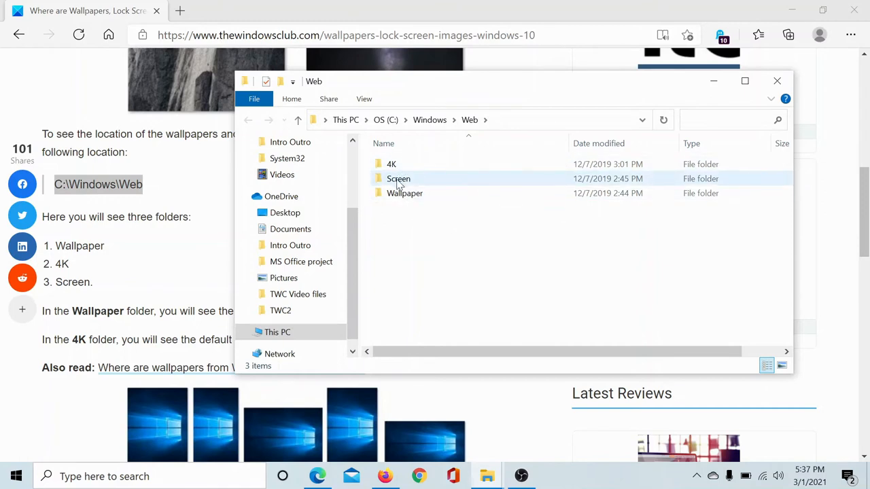
mouse_move(404, 197)
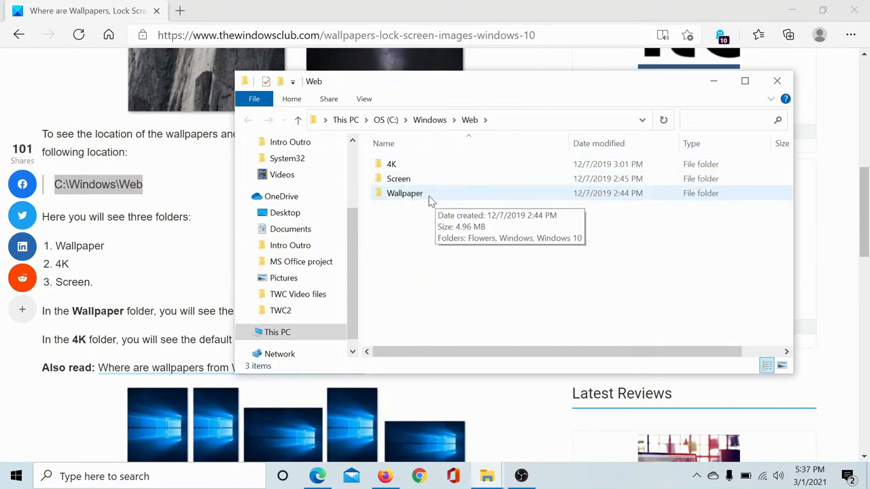
left_click(404, 193)
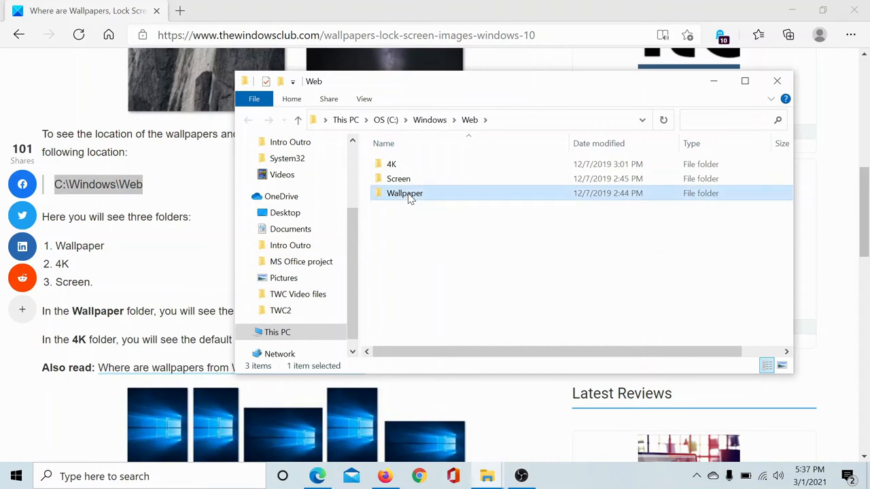
double_click(404, 193)
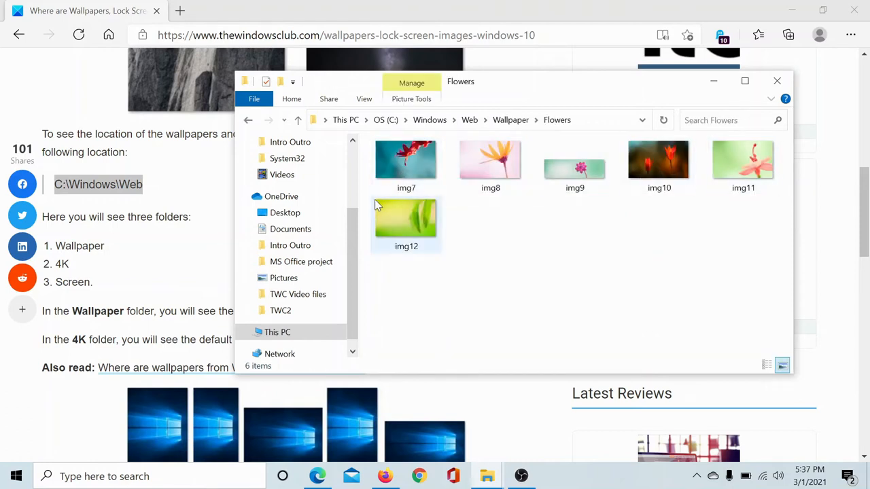
left_click(777, 80)
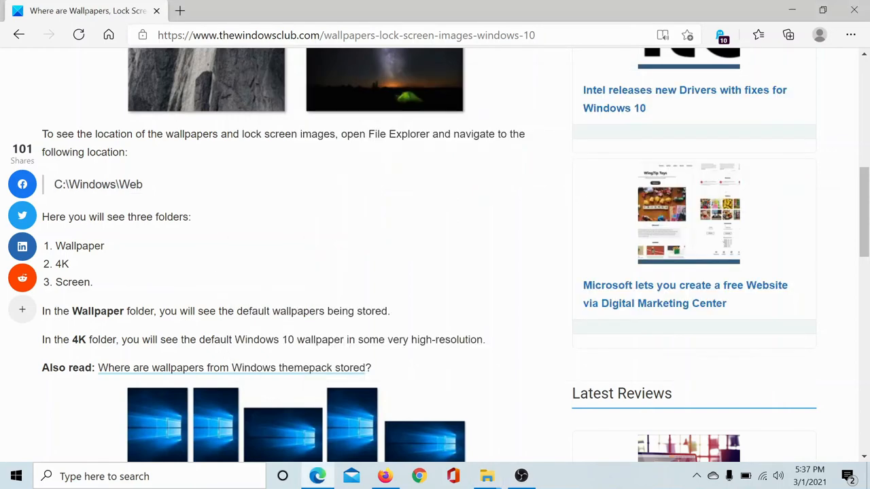
scroll("up", 3)
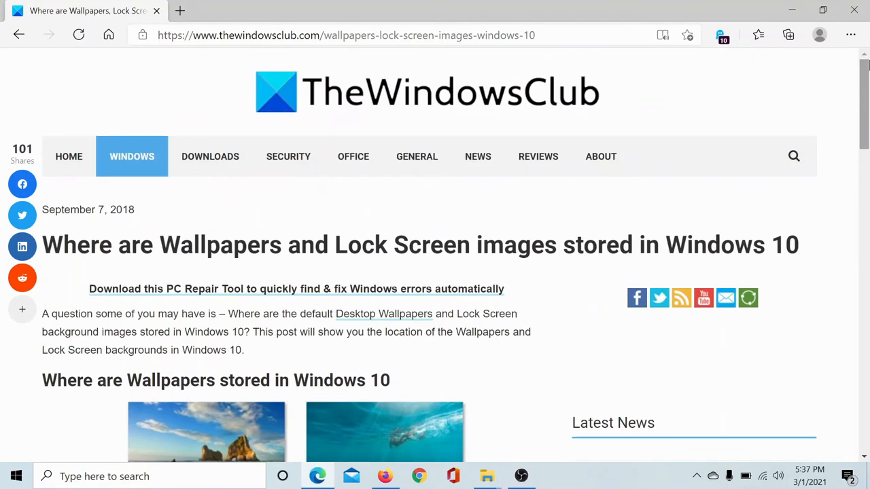